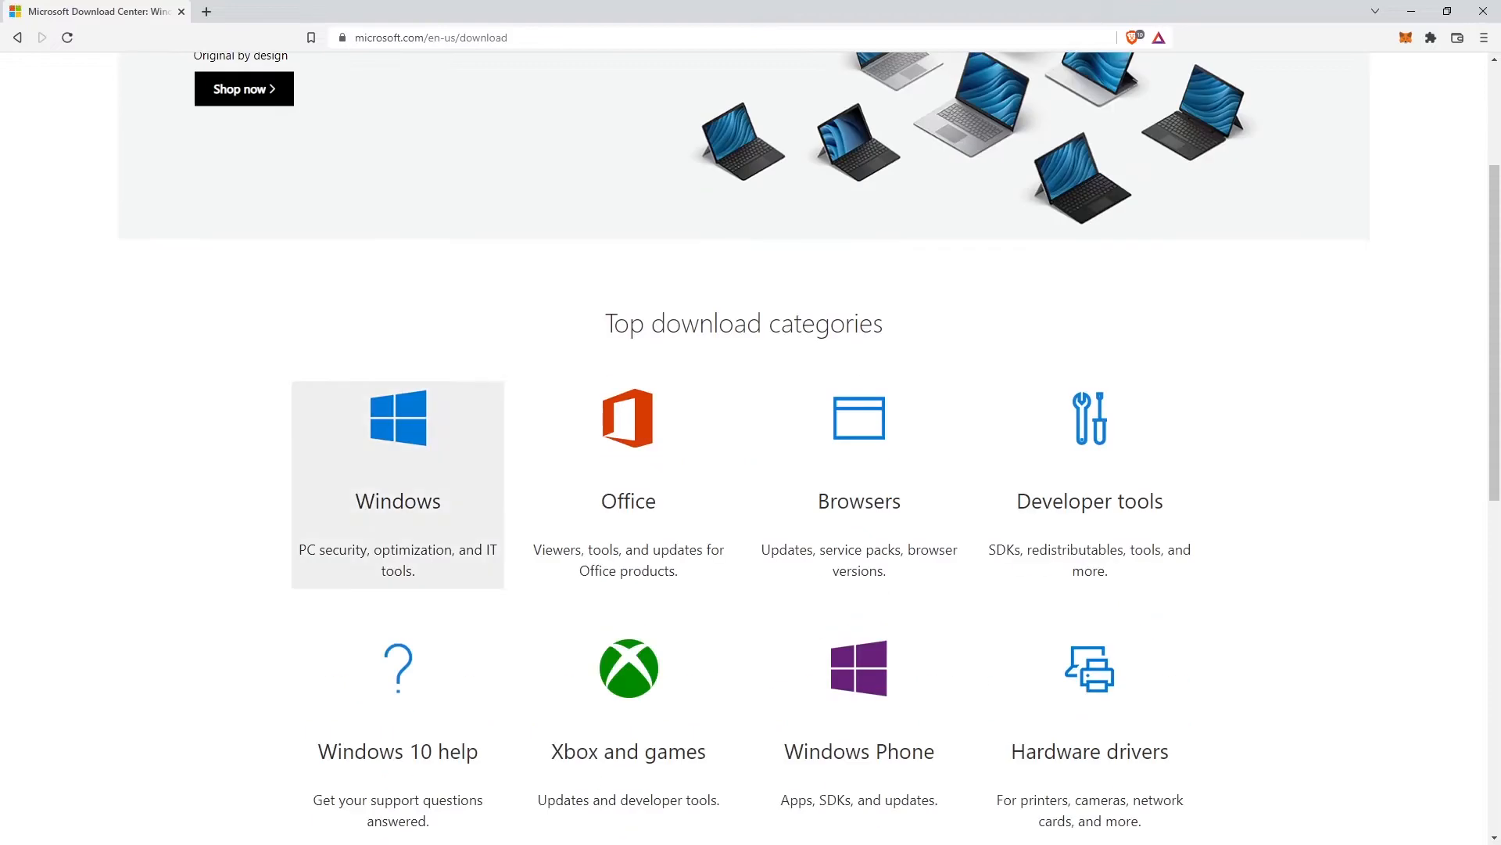
Scroll through the Download Center home page's Top download categories to find Windows
scroll(up, 3)
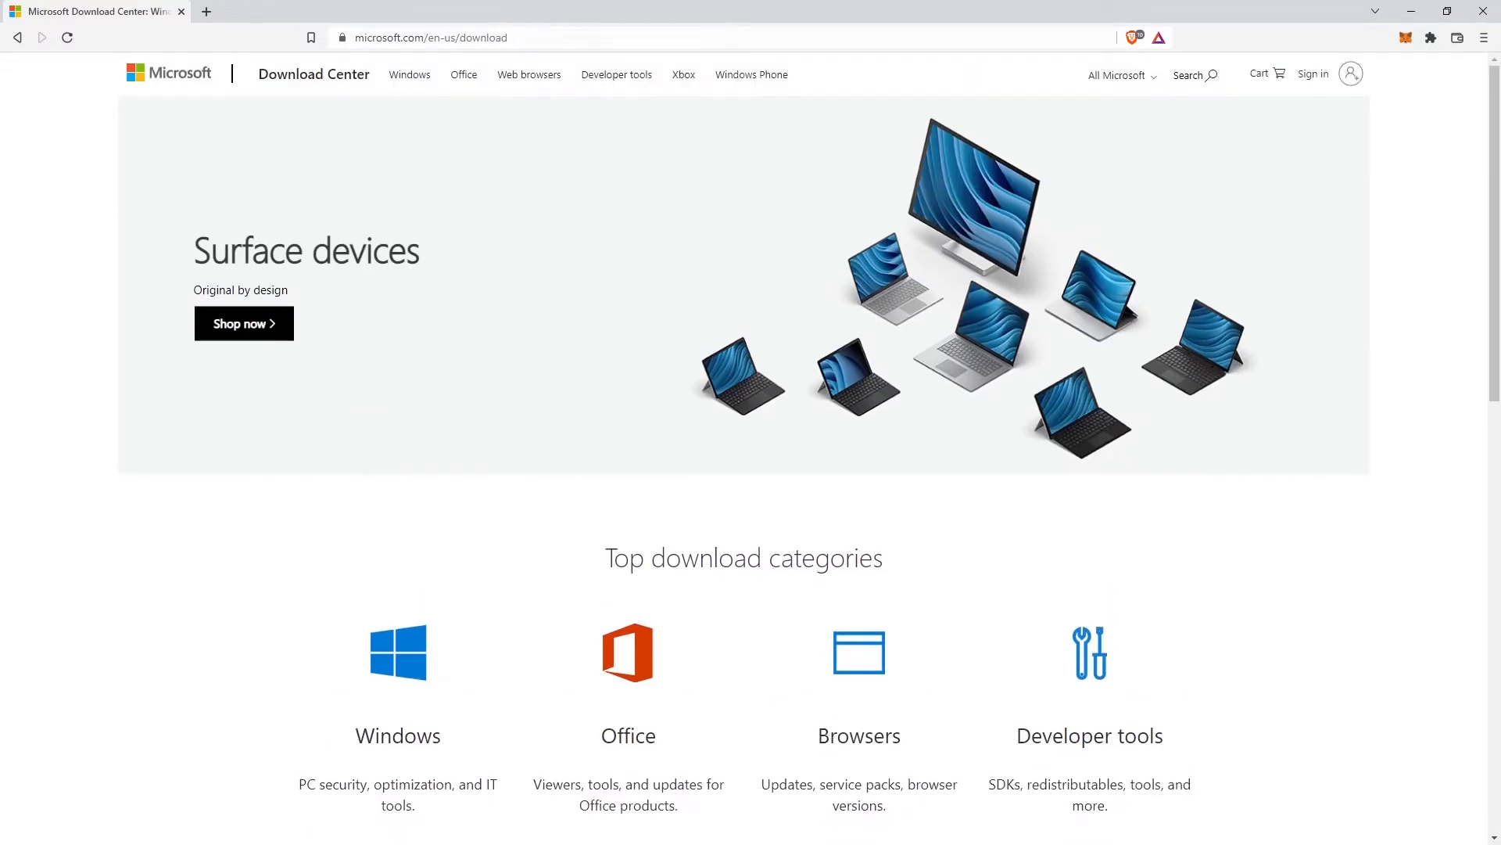
scroll(down, 3)
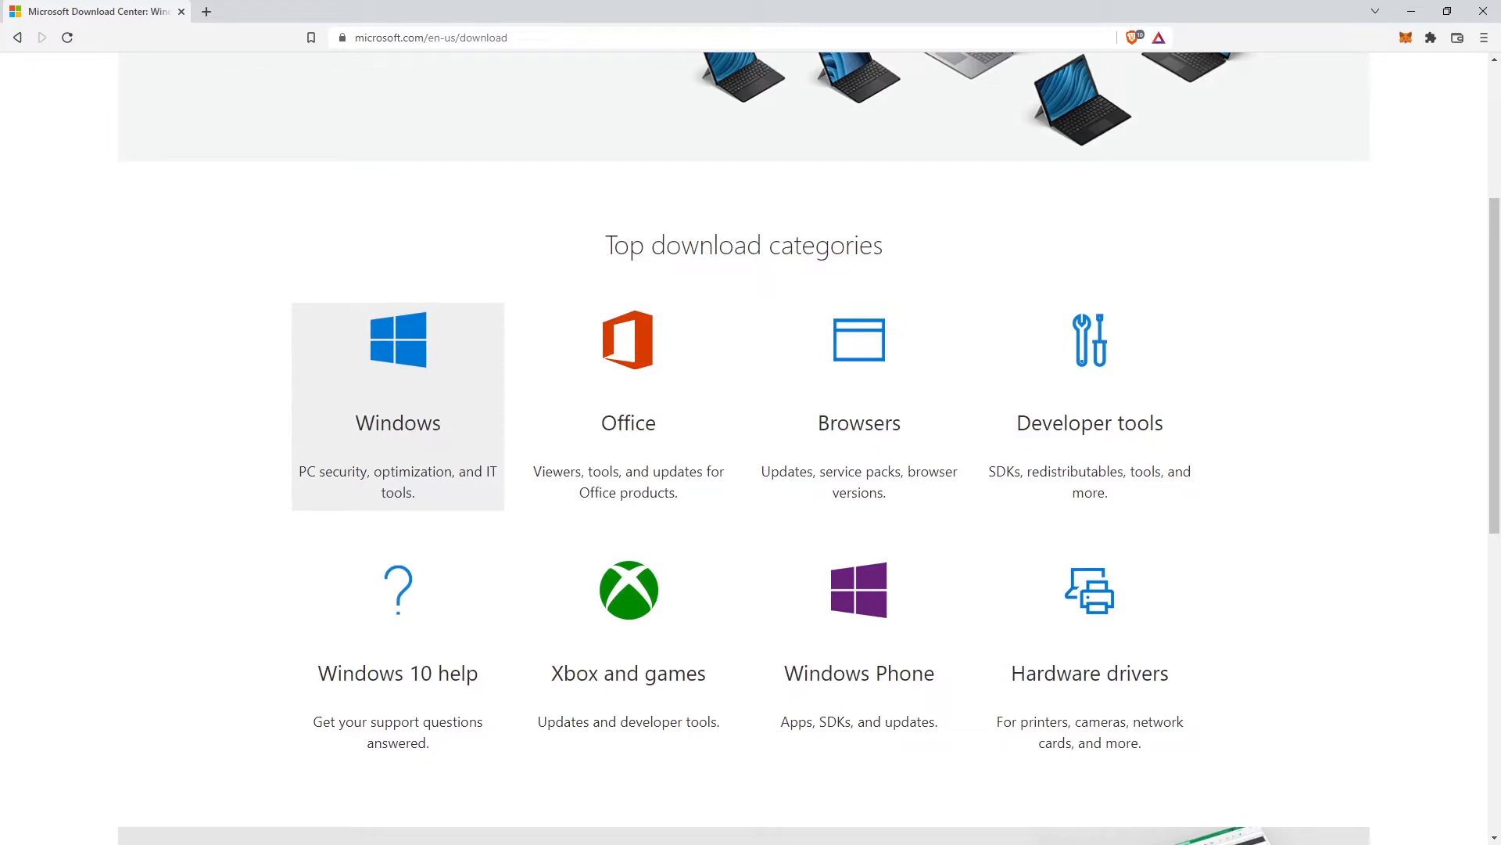
scroll(down, 3)
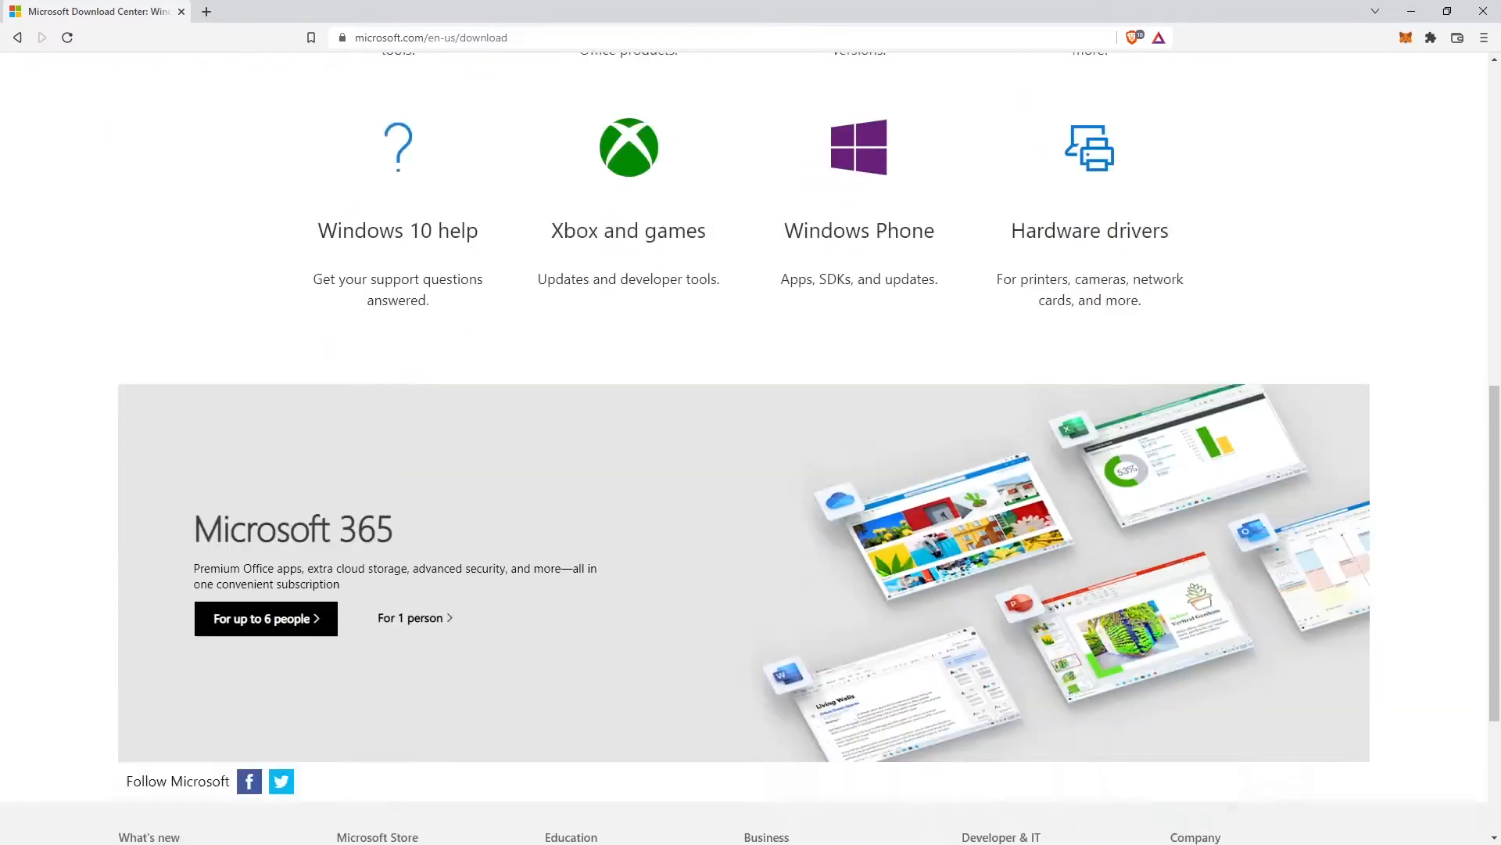
scroll(up, 3)
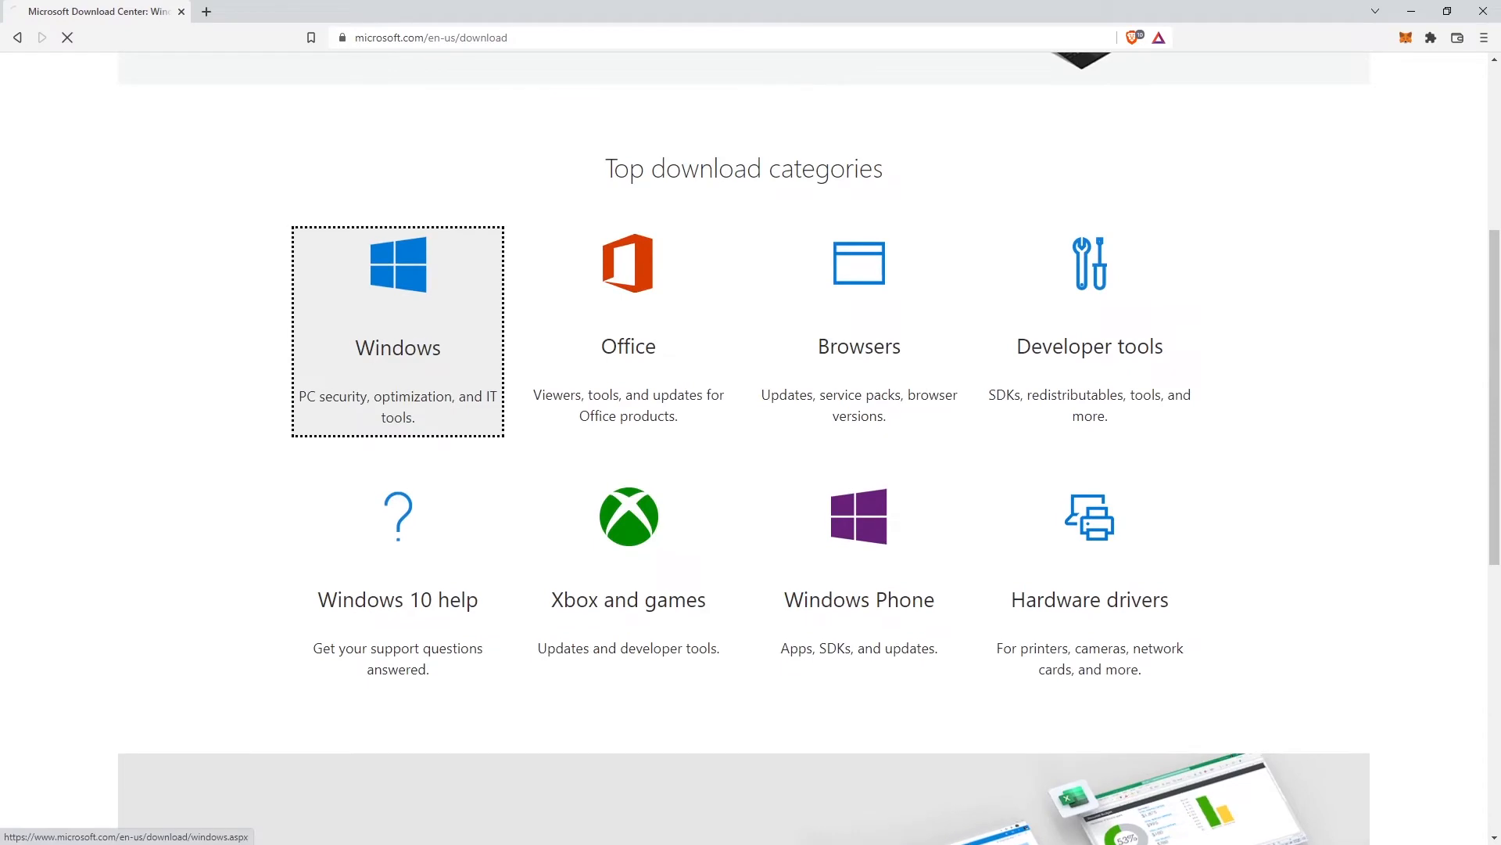
Open the Windows category and scroll through its Popular Windows downloads list
click(396, 330)
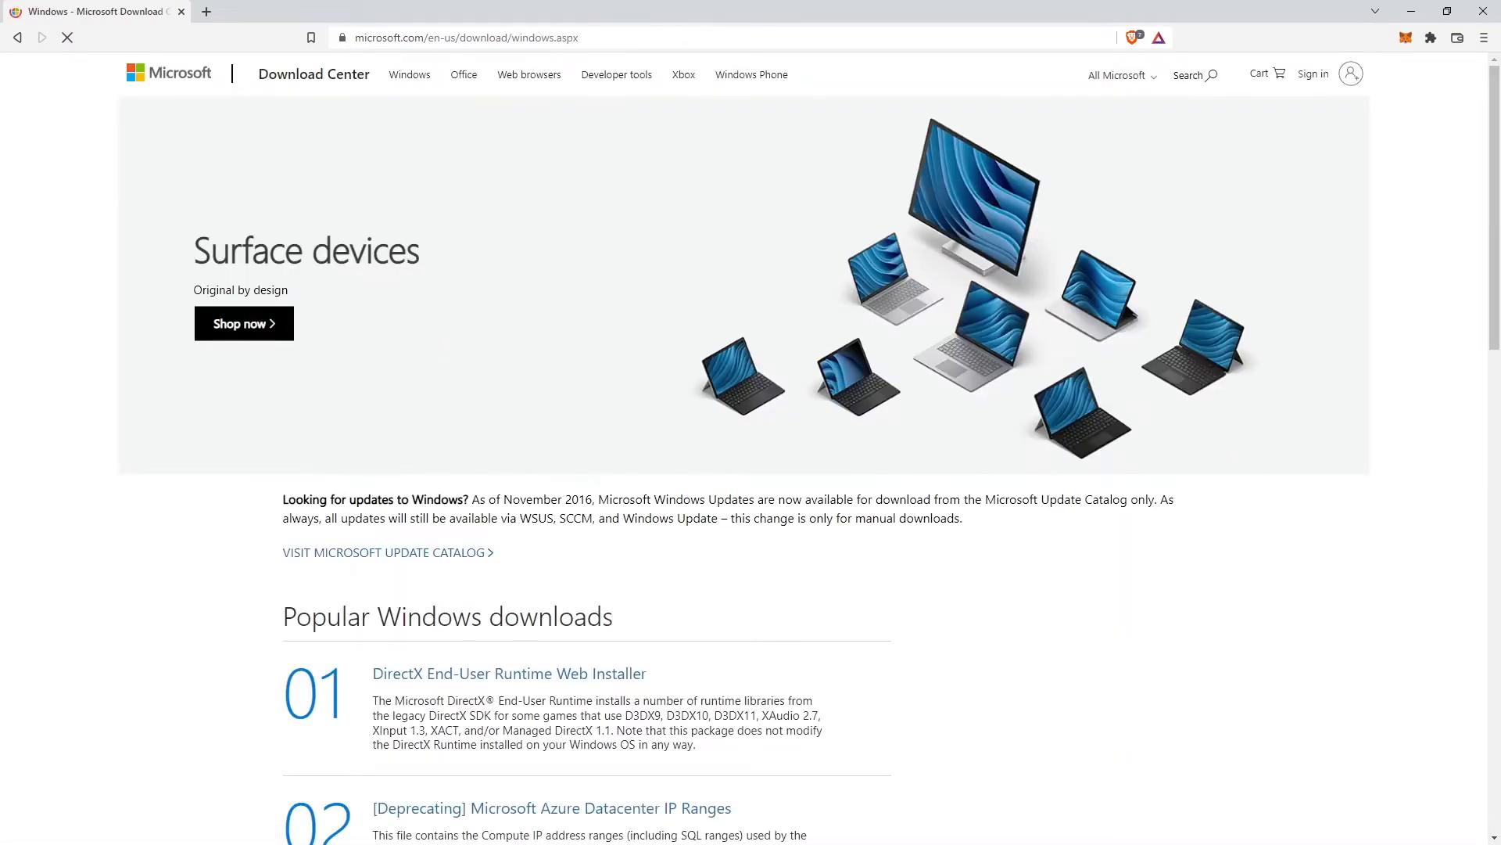
scroll(down, 3)
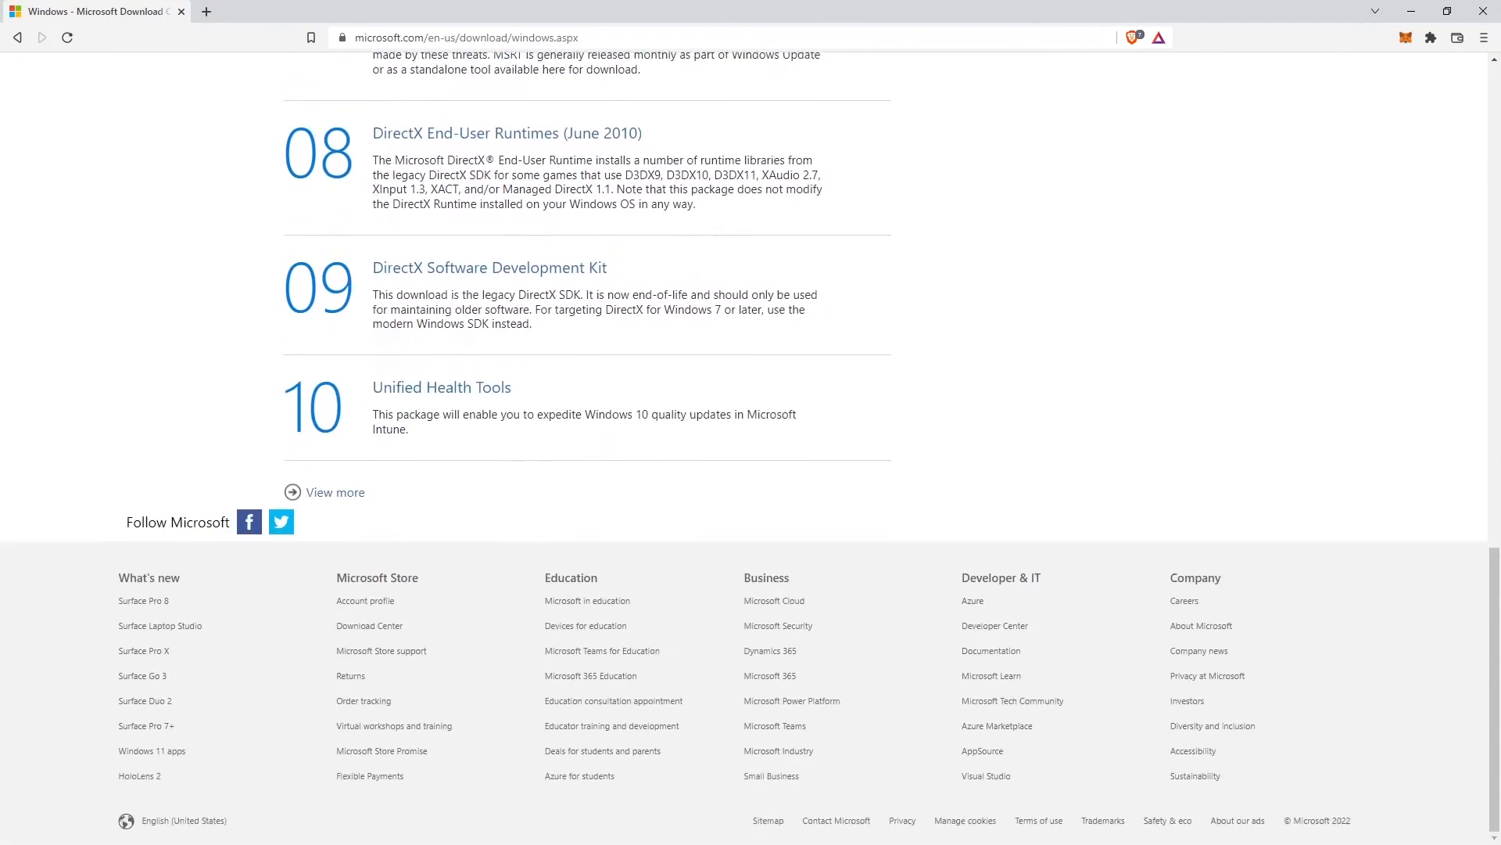
scroll(up, 3)
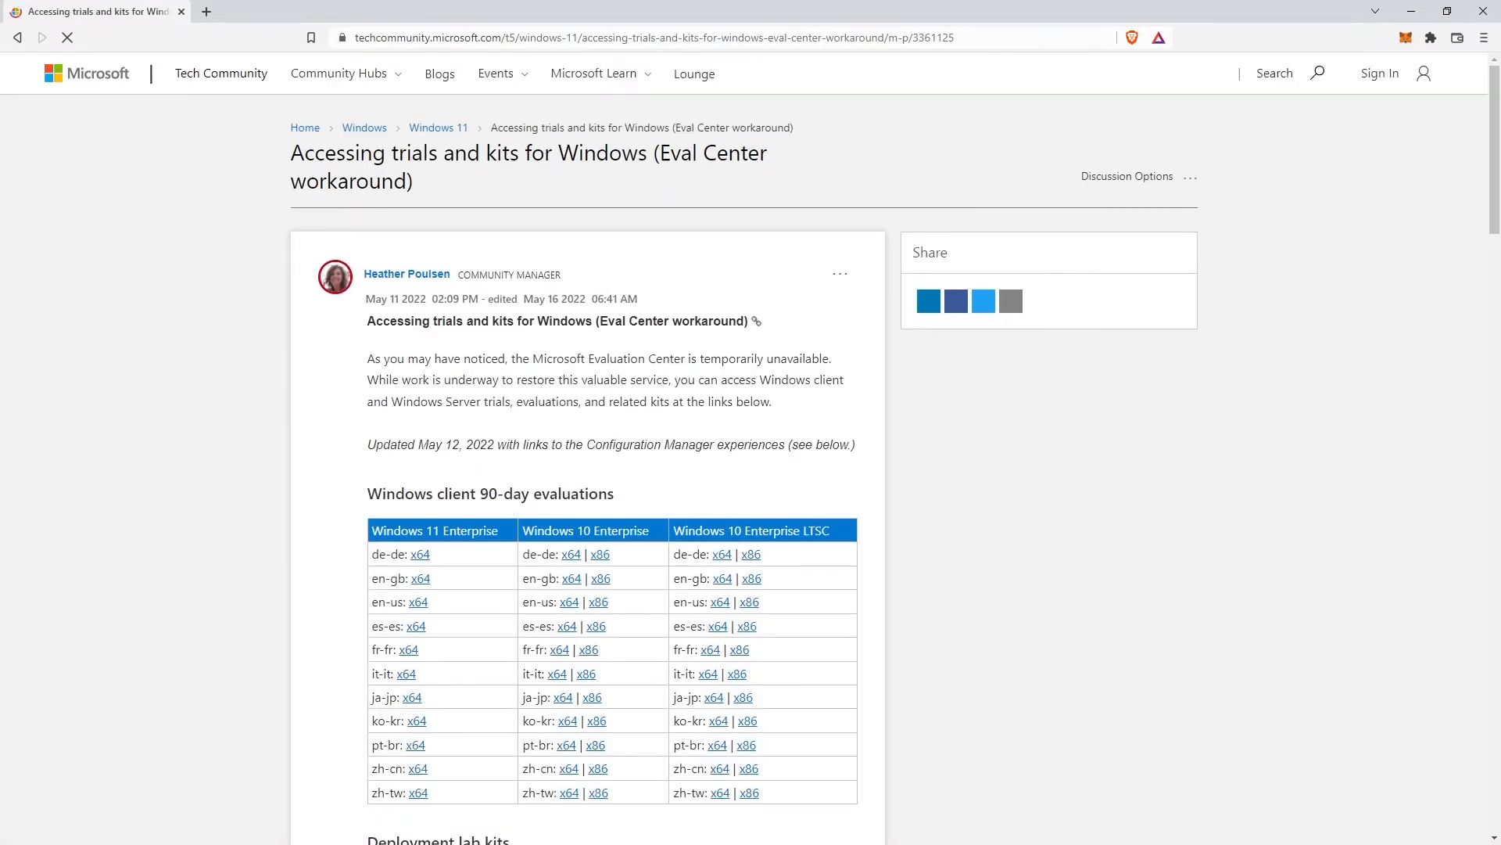
Scroll the 'Accessing trials and kits for Windows' post down to the Windows Server evaluations table
scroll(down, 3)
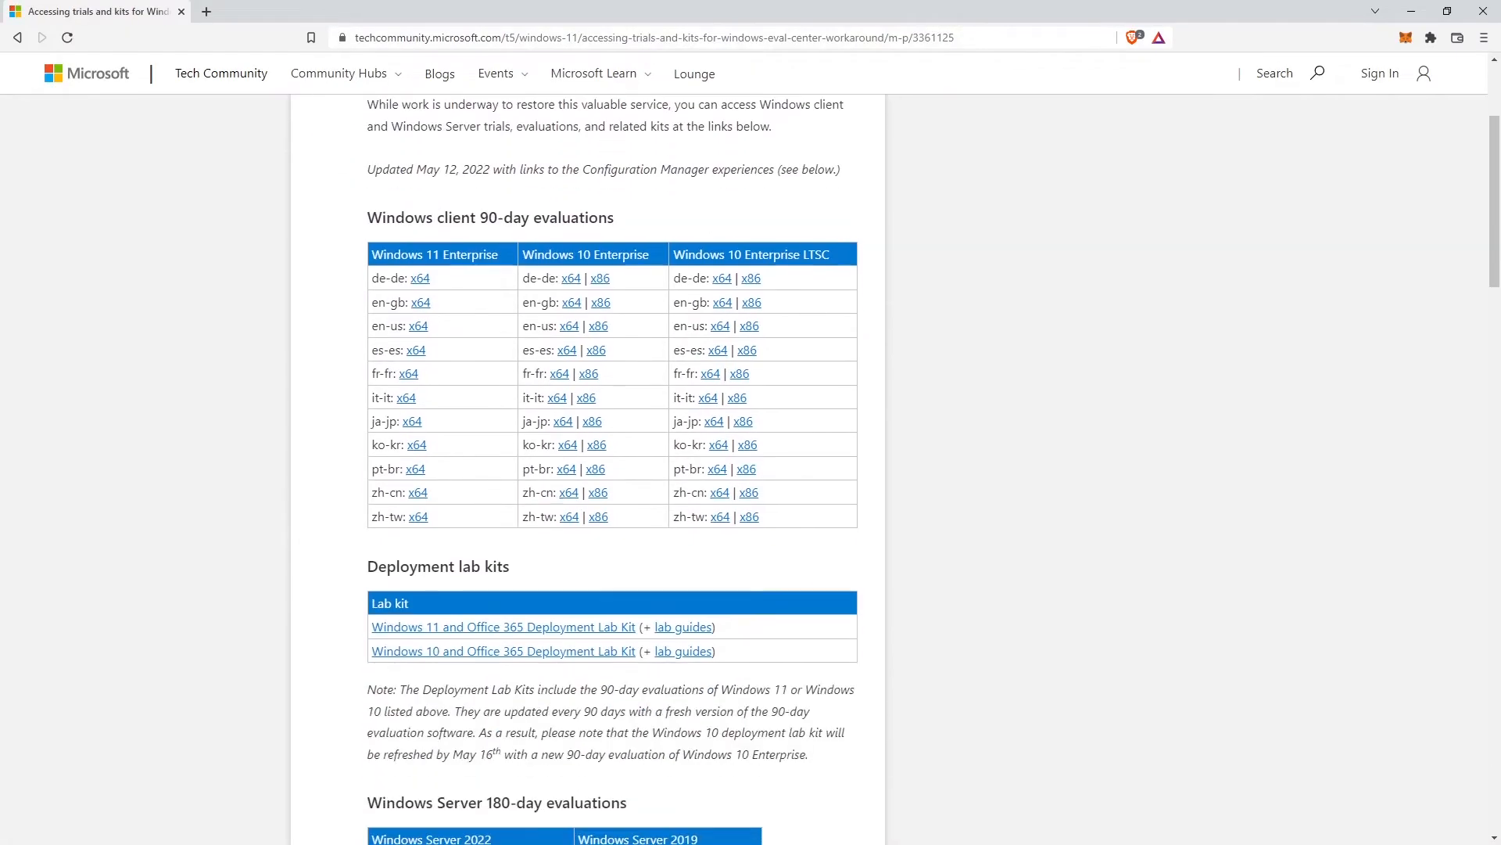
scroll(down, 3)
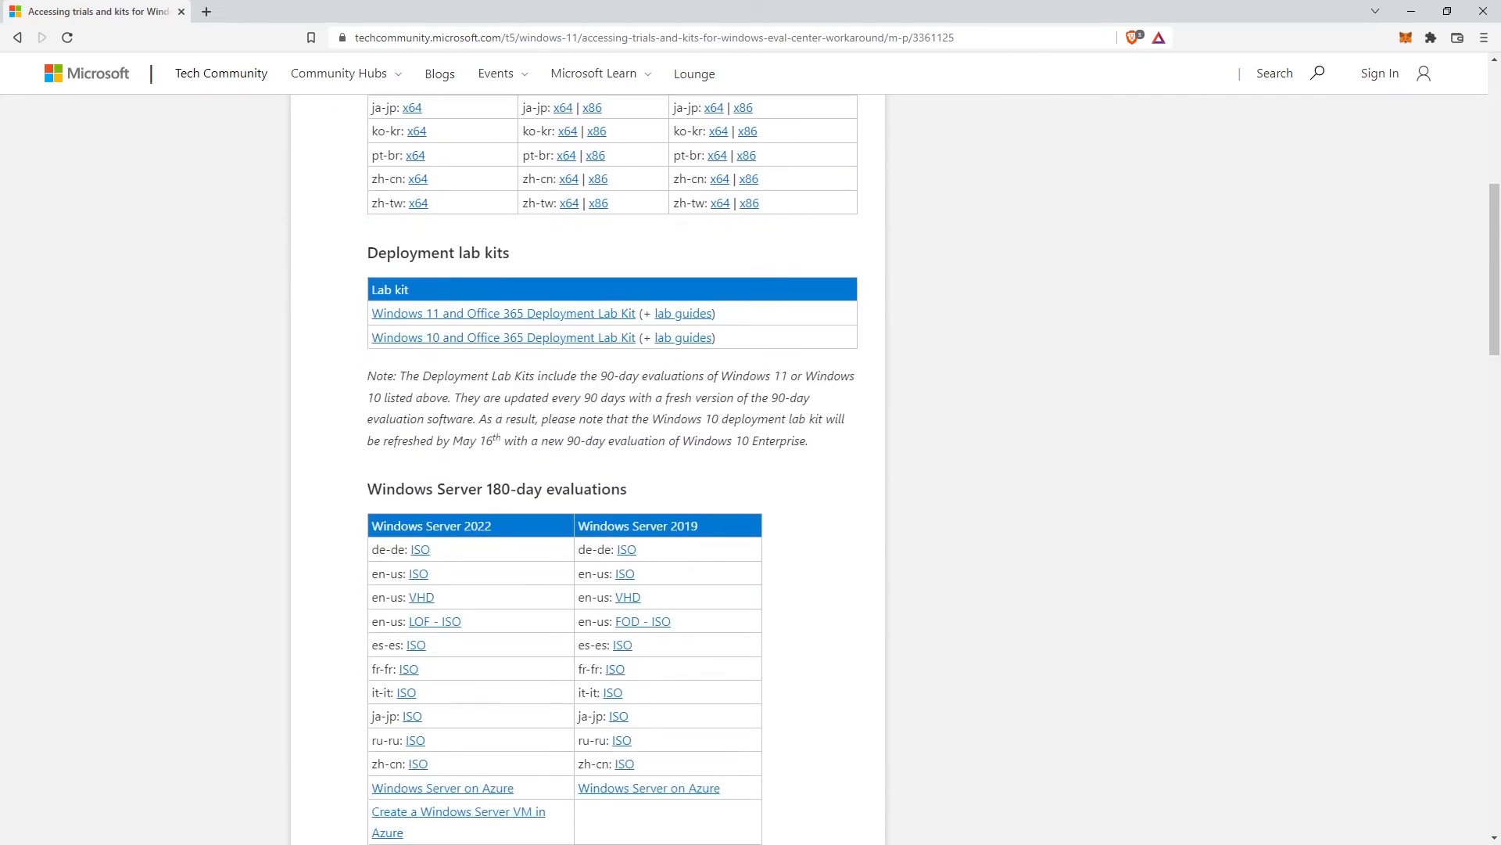
scroll(down, 3)
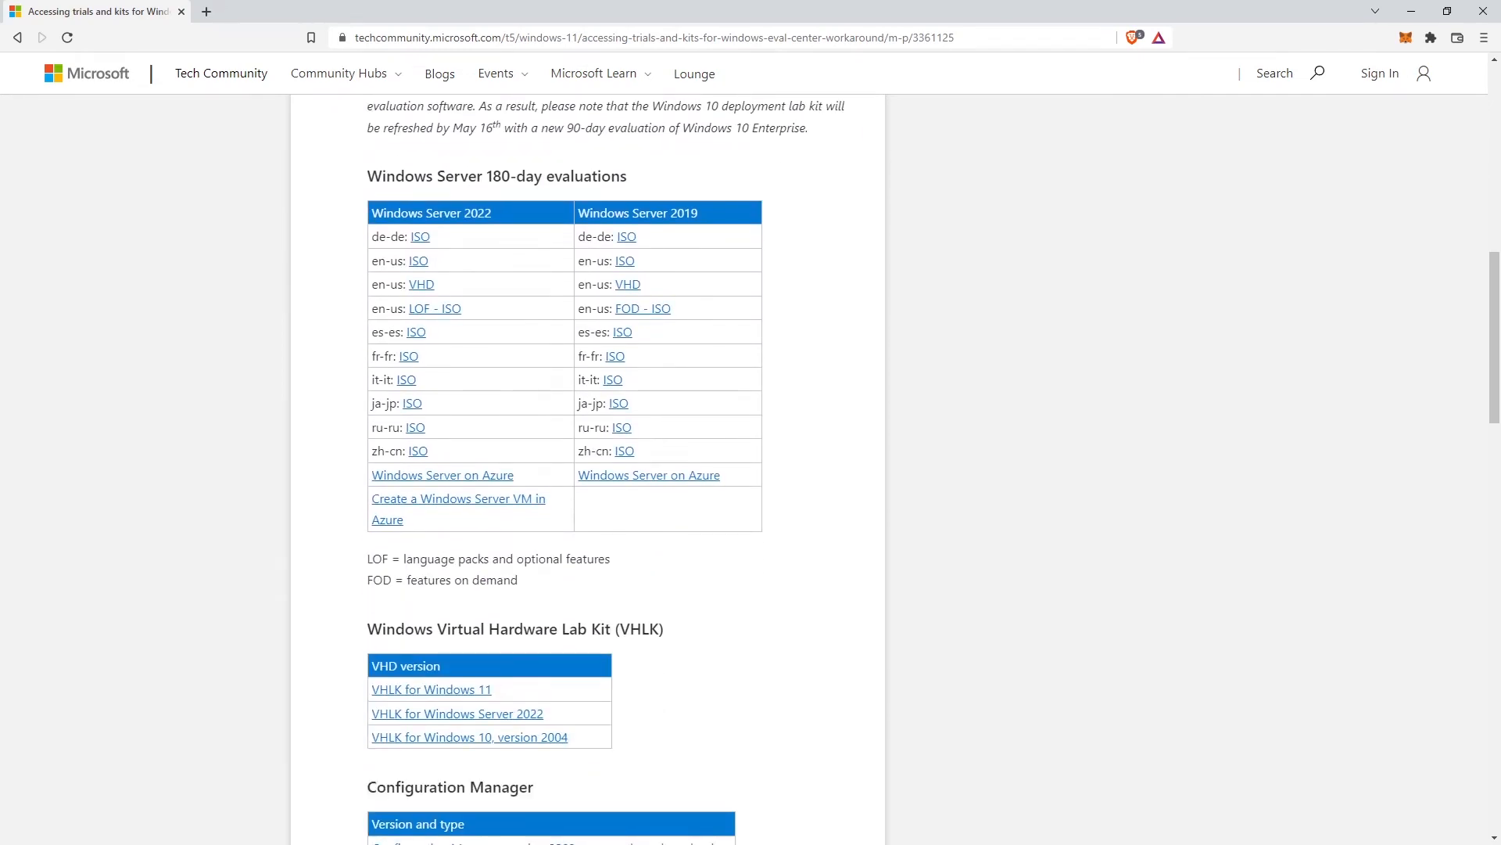
mouse_move(430, 688)
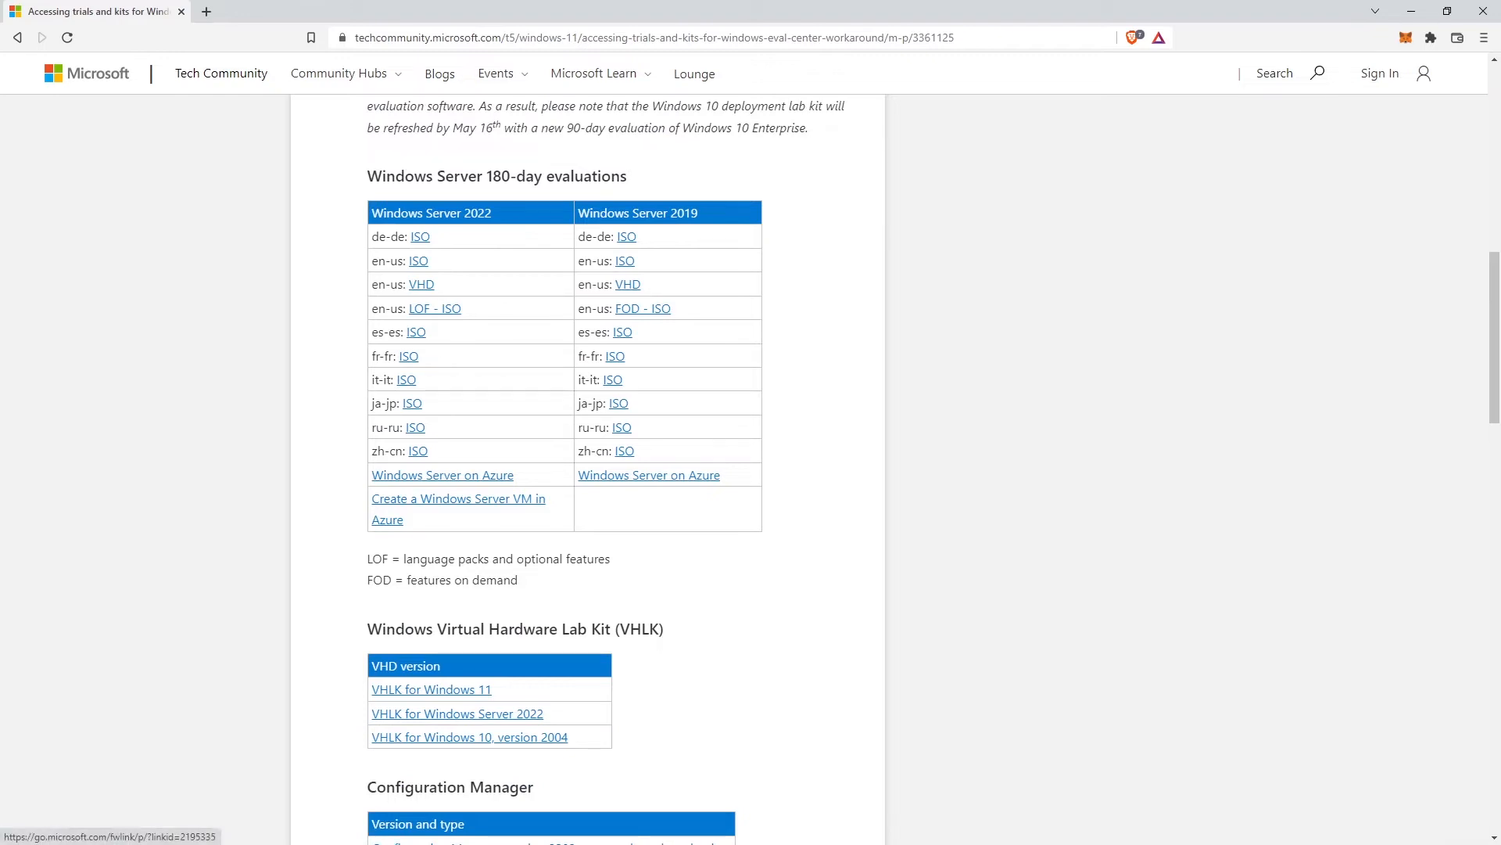
Download the Windows Server 2019 en-us FOD ISO, confirming Salva in Save As
click(641, 307)
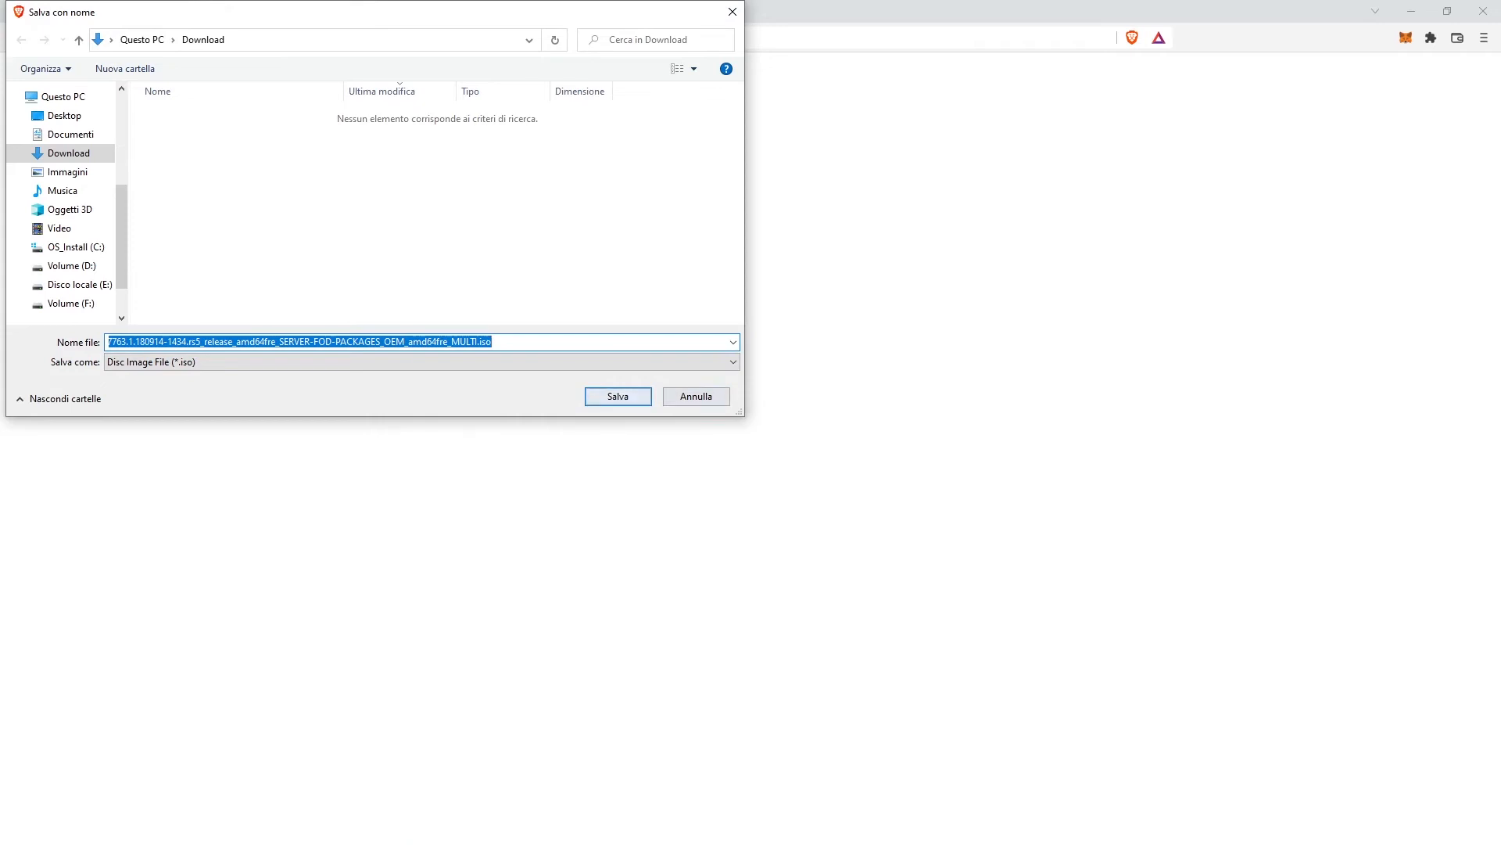
click(618, 396)
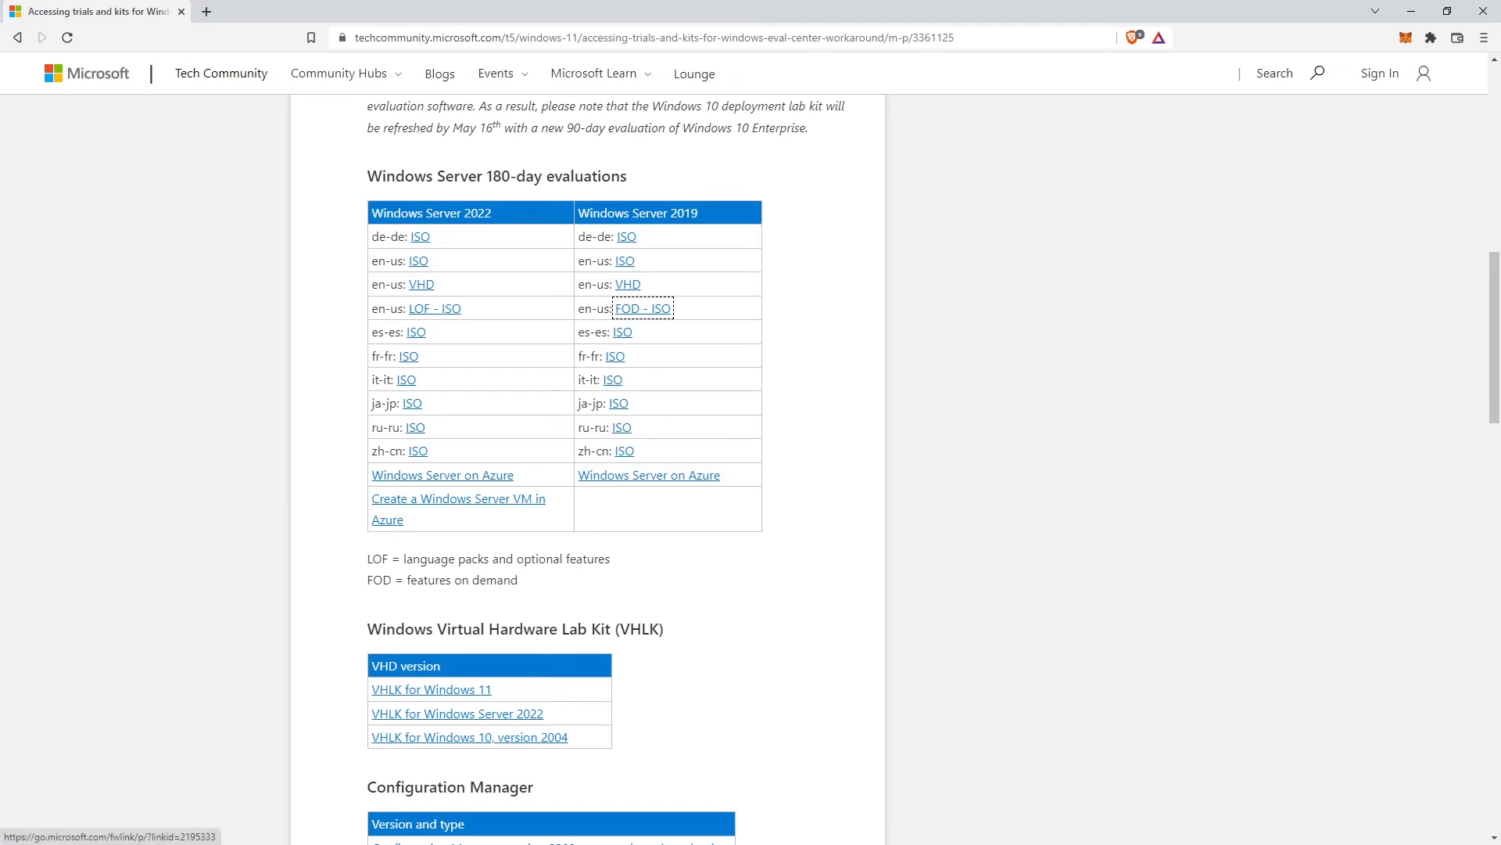
Start the Windows Server 2022 en-us LOF ISO download and scroll back to the table
click(434, 307)
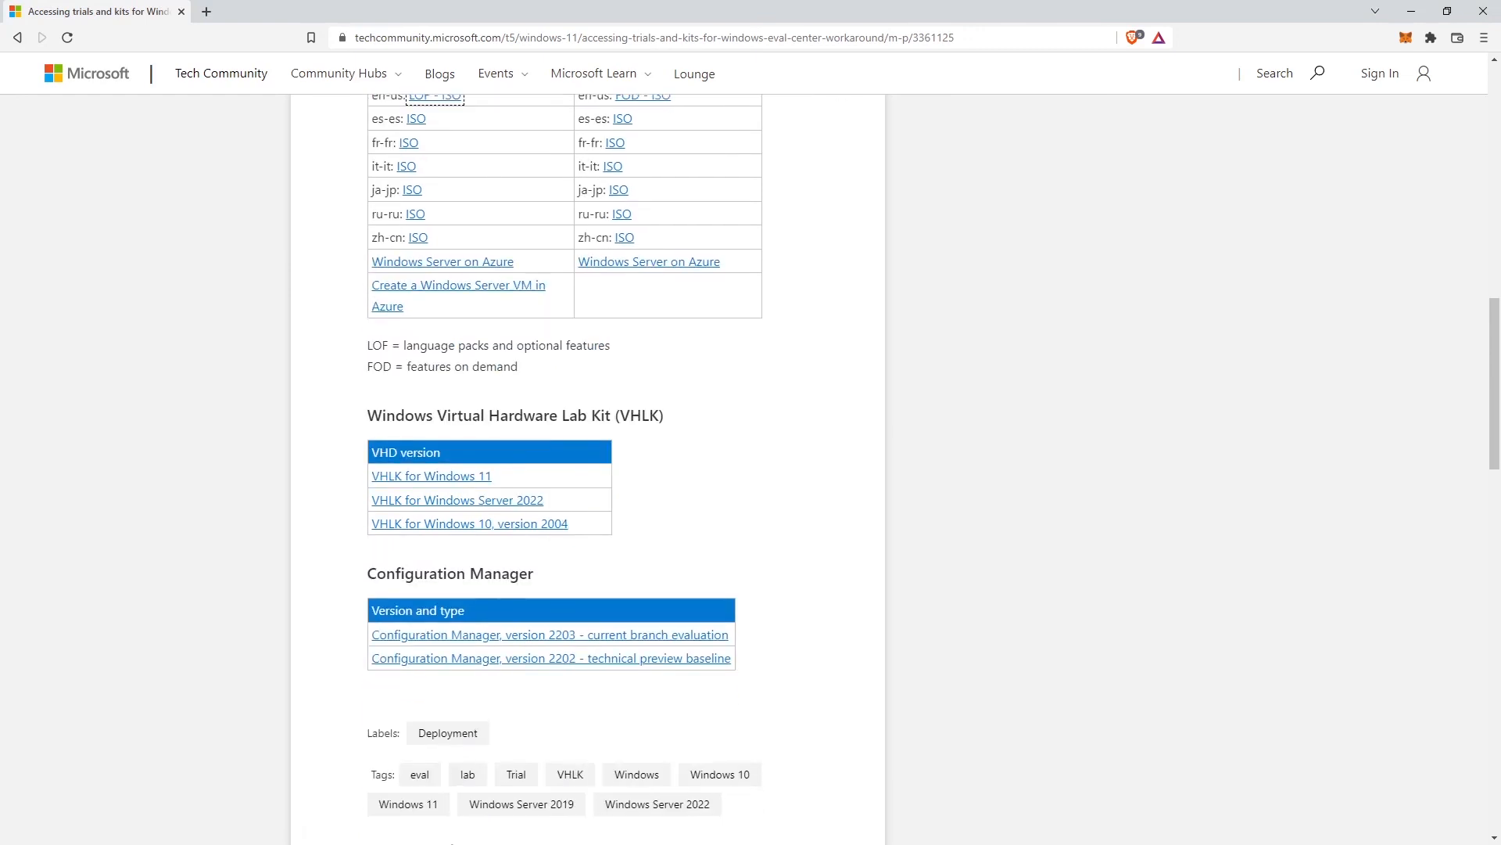
scroll(up, 3)
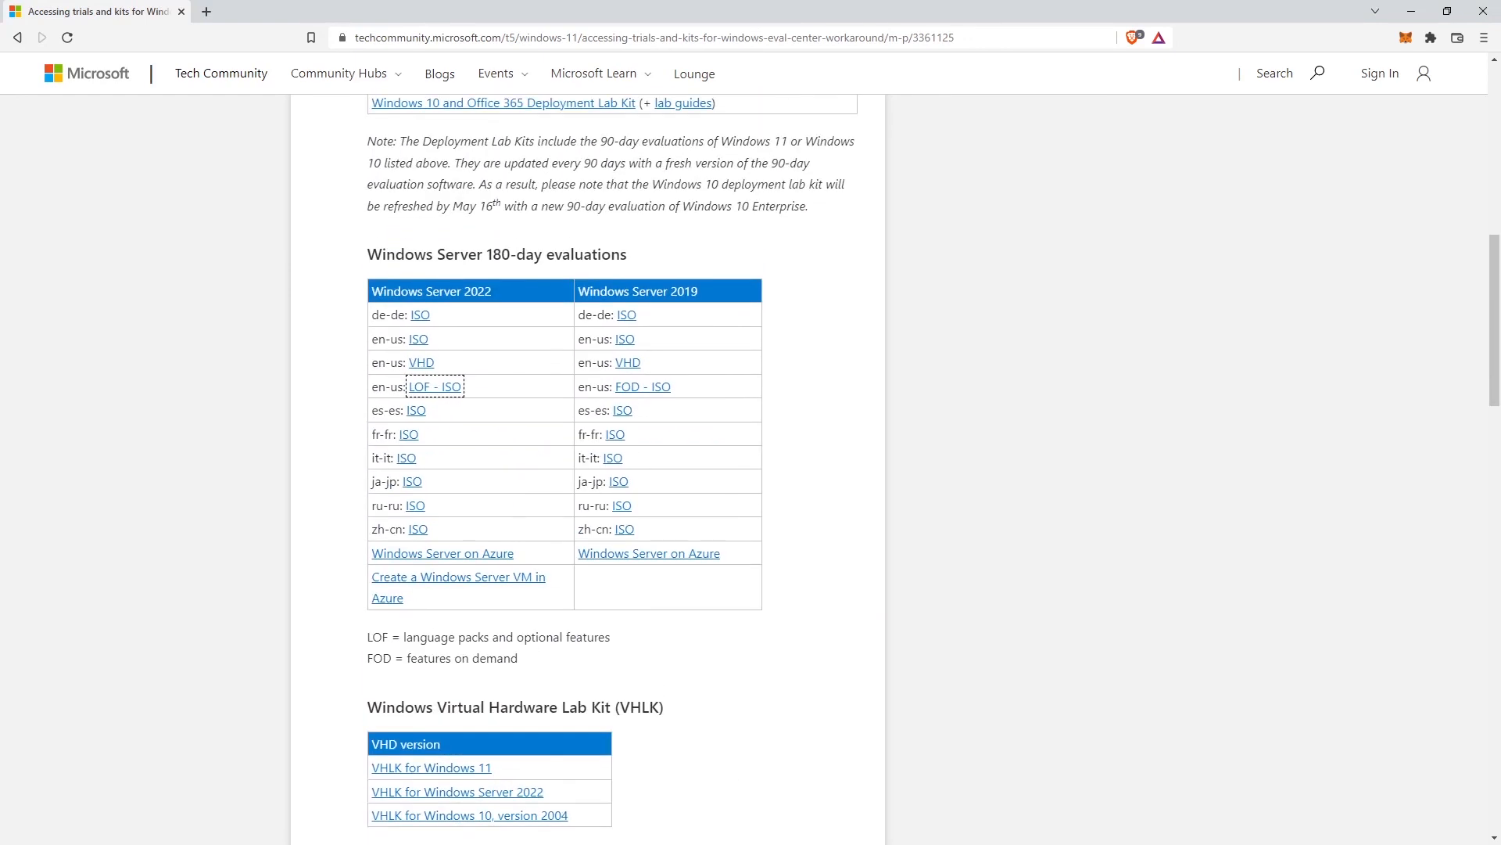